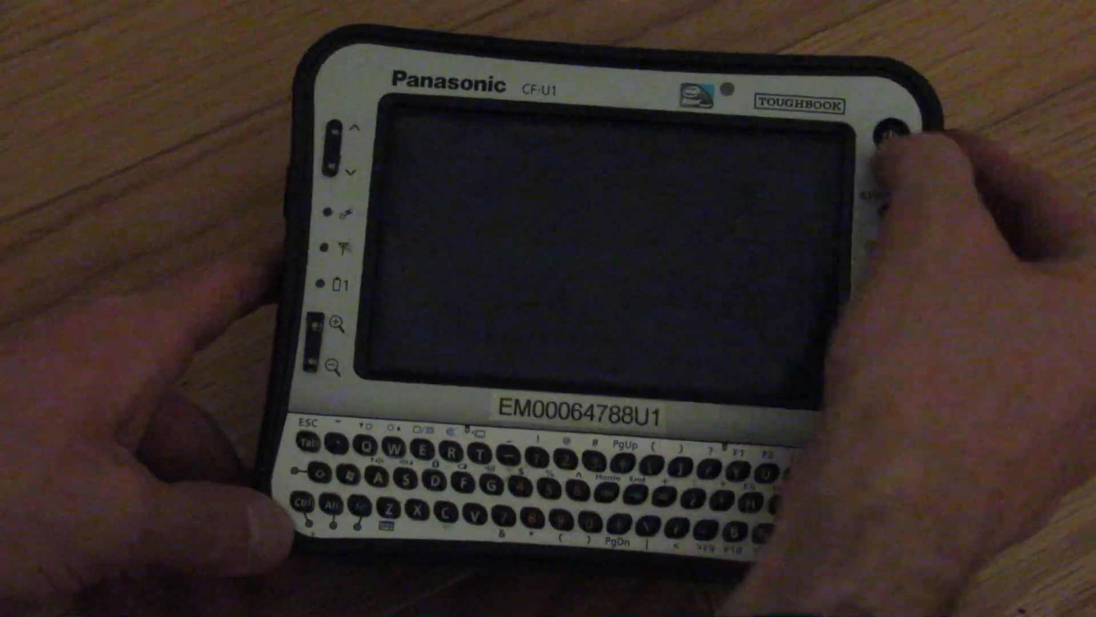
# Power on the CF-U1 and let it boot to the antiX login screen.
pyautogui.click(891, 137)
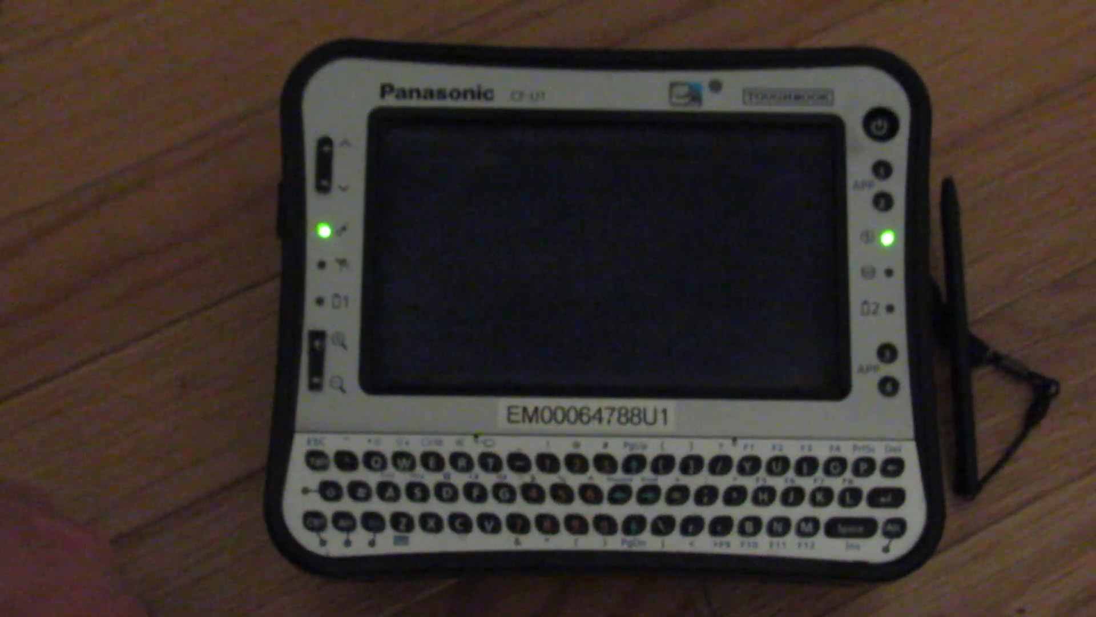
pyautogui.click(877, 130)
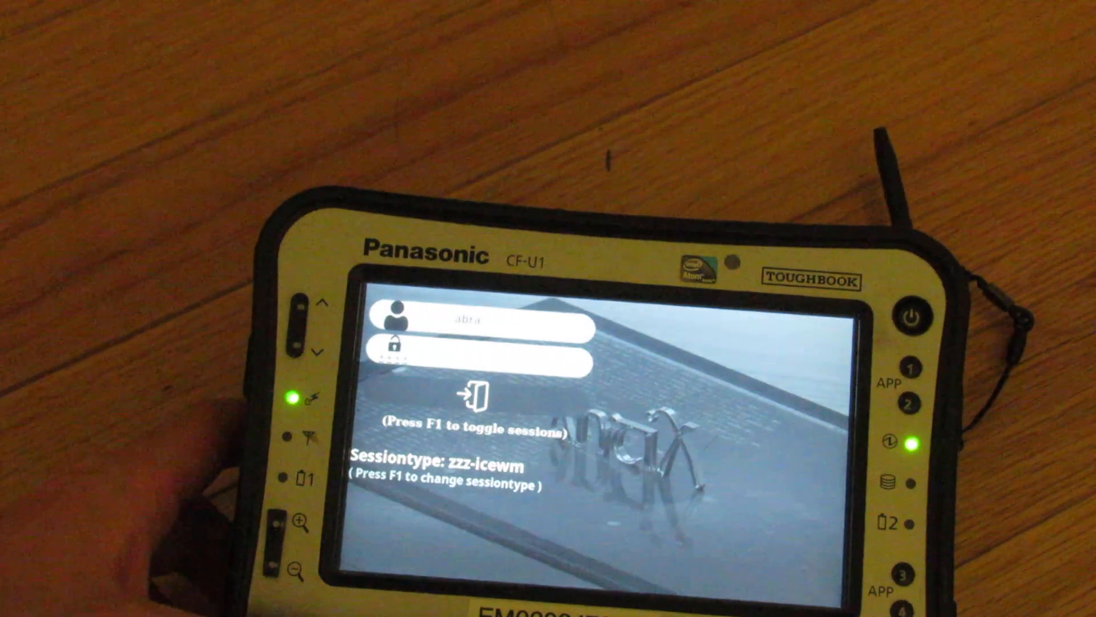
# Enter the login credentials to start the zzz-icewm session.
pyautogui.write('ha')
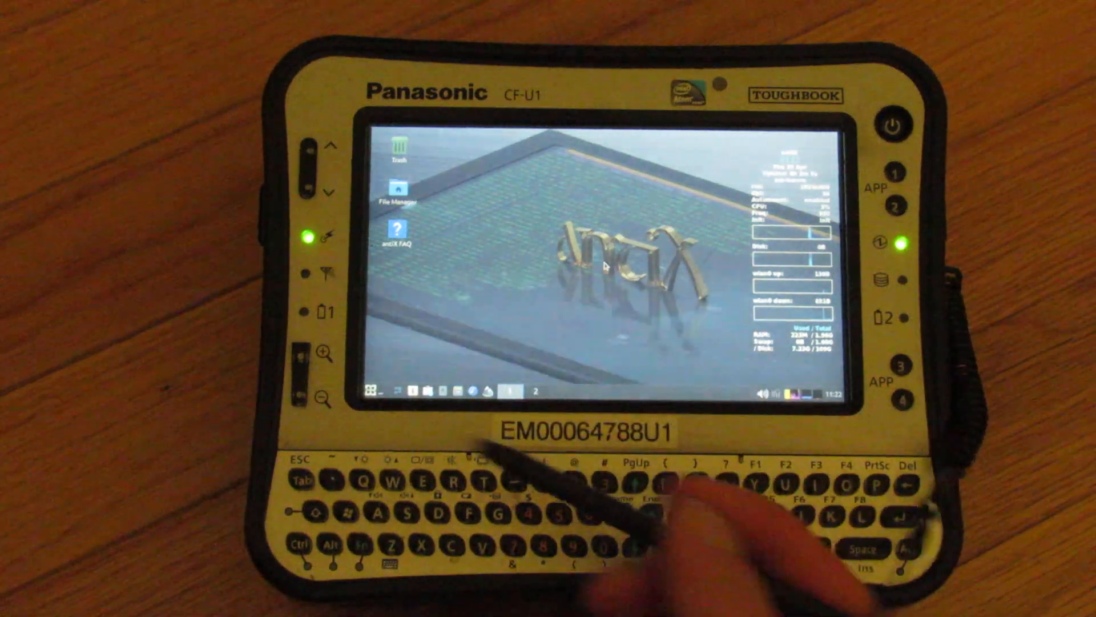
# Open ROXTerm from the taskbar, run free, and type screenfetch.
pyautogui.click(370, 390)
pyautogui.write('free')
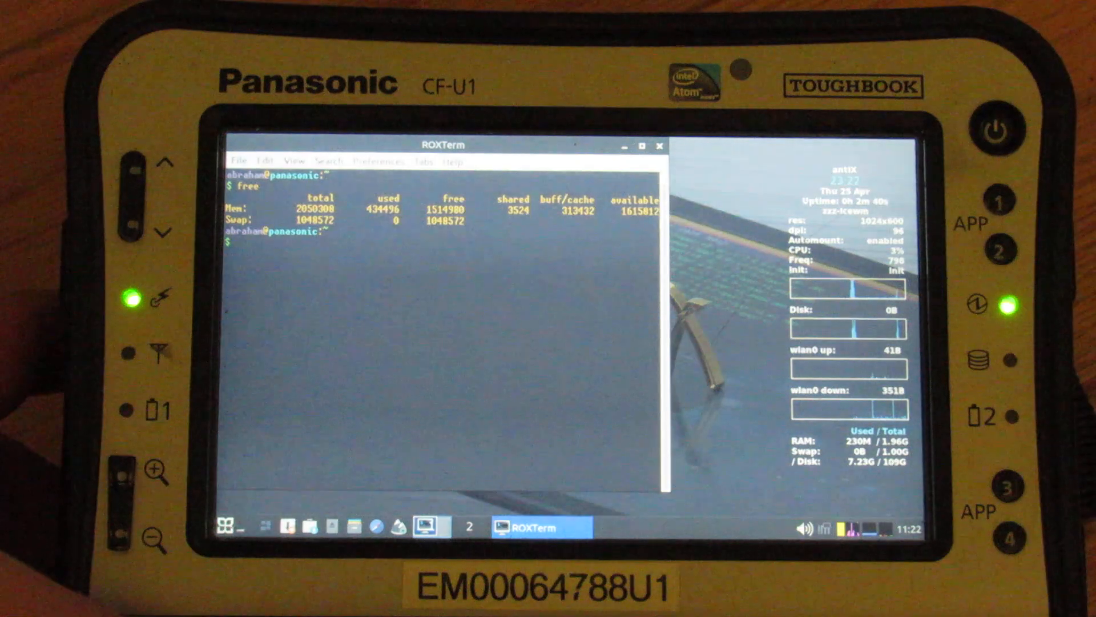
pyautogui.write('screenf')
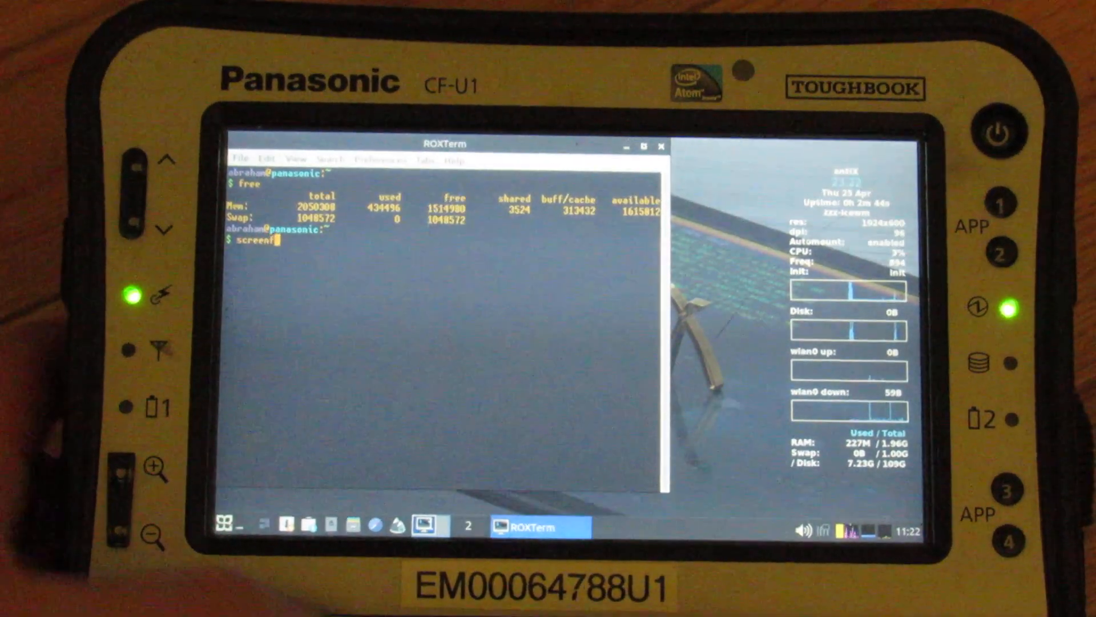
pyautogui.write('etch')
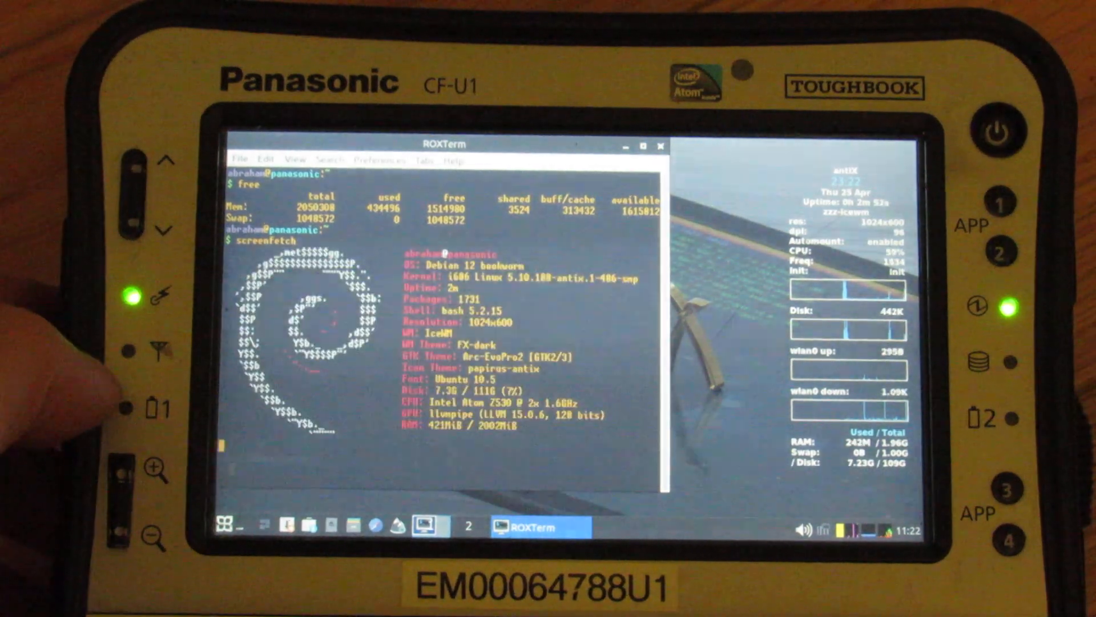
# Run screenfetch, then view processes in htop and return to the prompt.
pyautogui.press('Return')
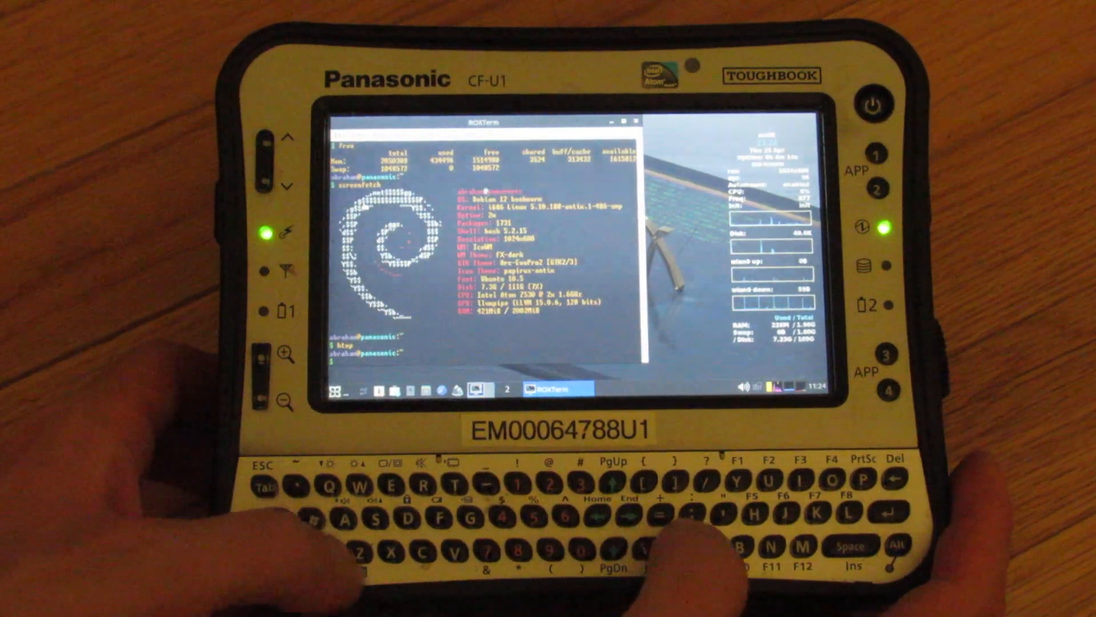
pyautogui.write('g')
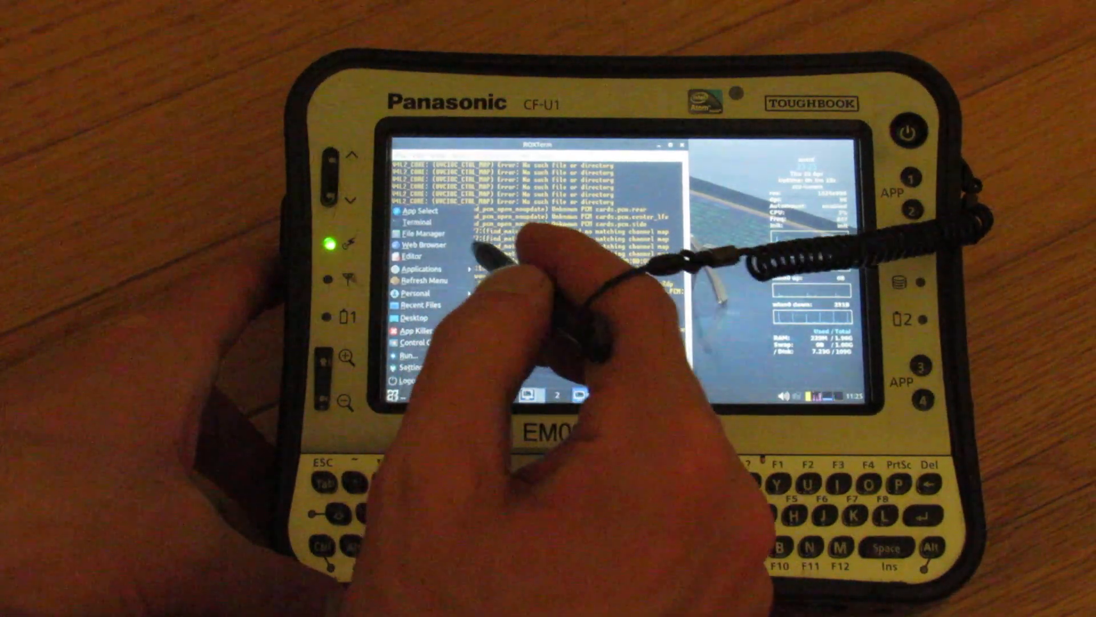
# Launch SeaMonkey from Applications > Internet in the IceWM menu.
pyautogui.click(419, 269)
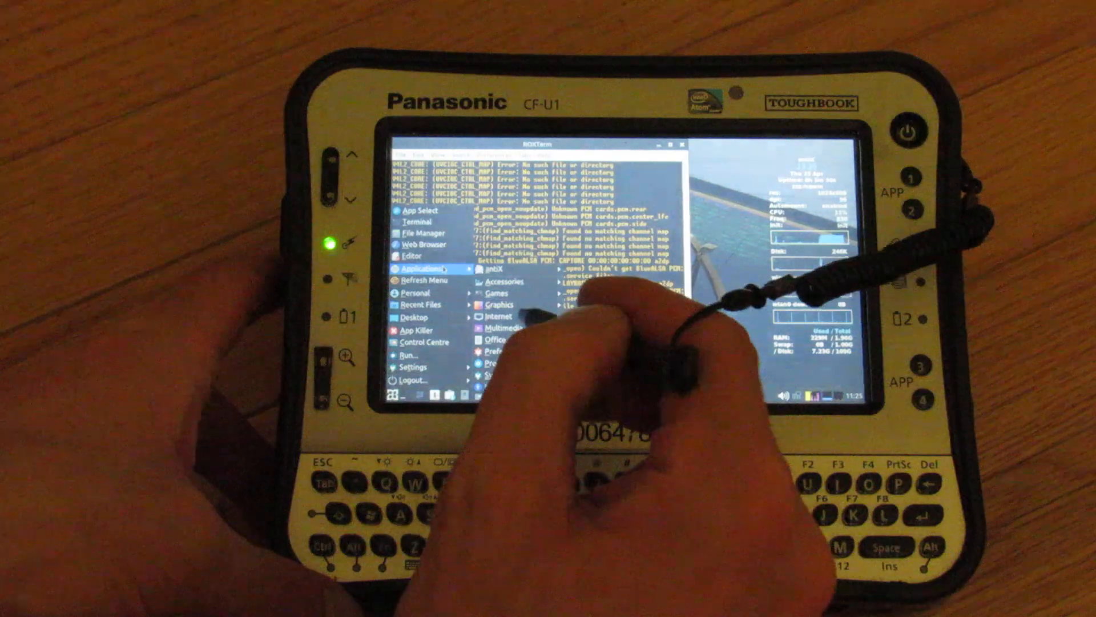
pyautogui.click(495, 315)
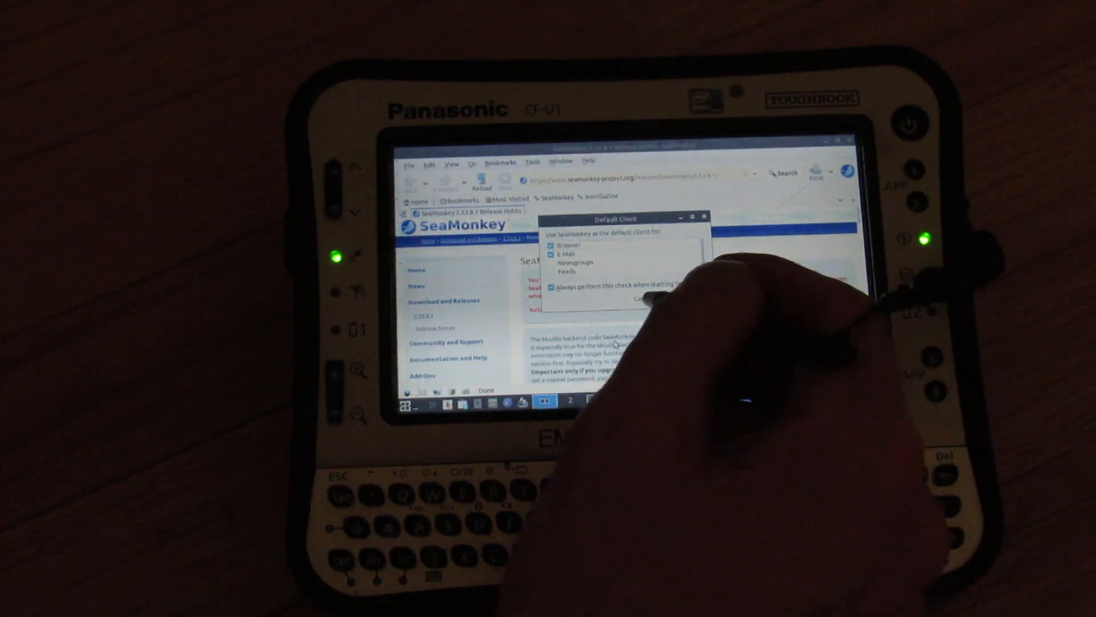
# Cancel the Default Client prompt and open a new blank tab.
pyautogui.click(639, 296)
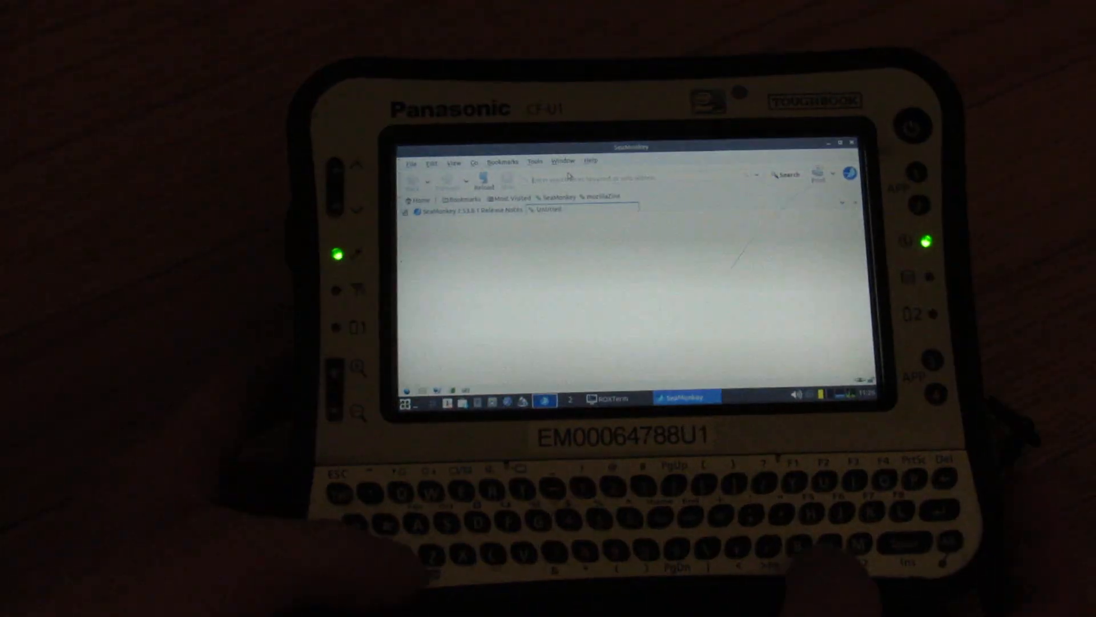
# Type 'text' into the new tab's address bar to load the text-only NPR page.
pyautogui.write('te')
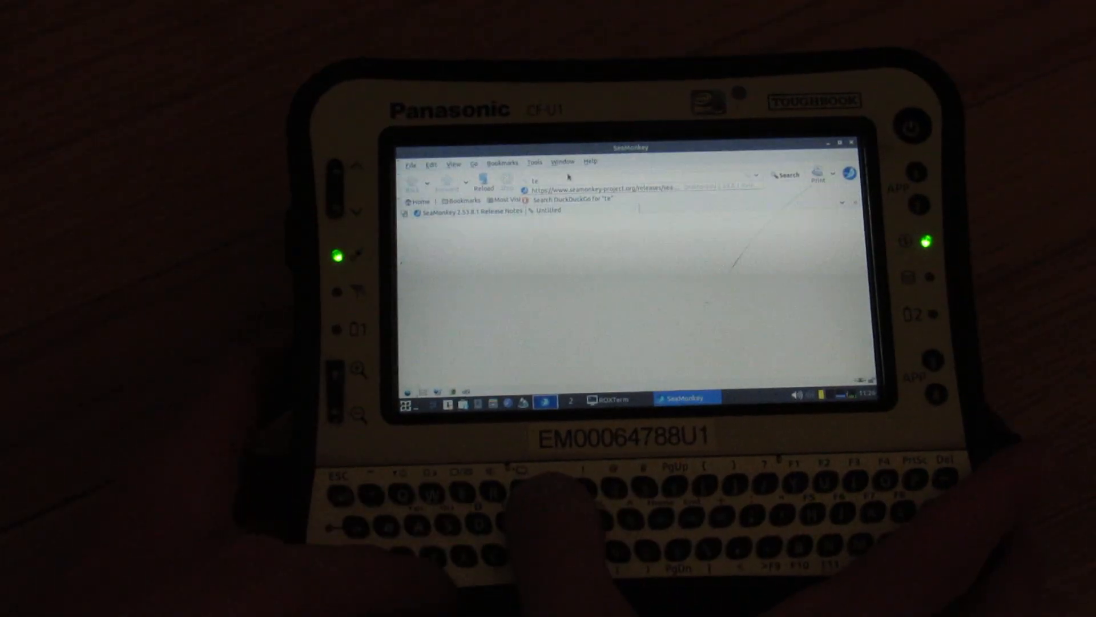
pyautogui.write('text.npr.org/')
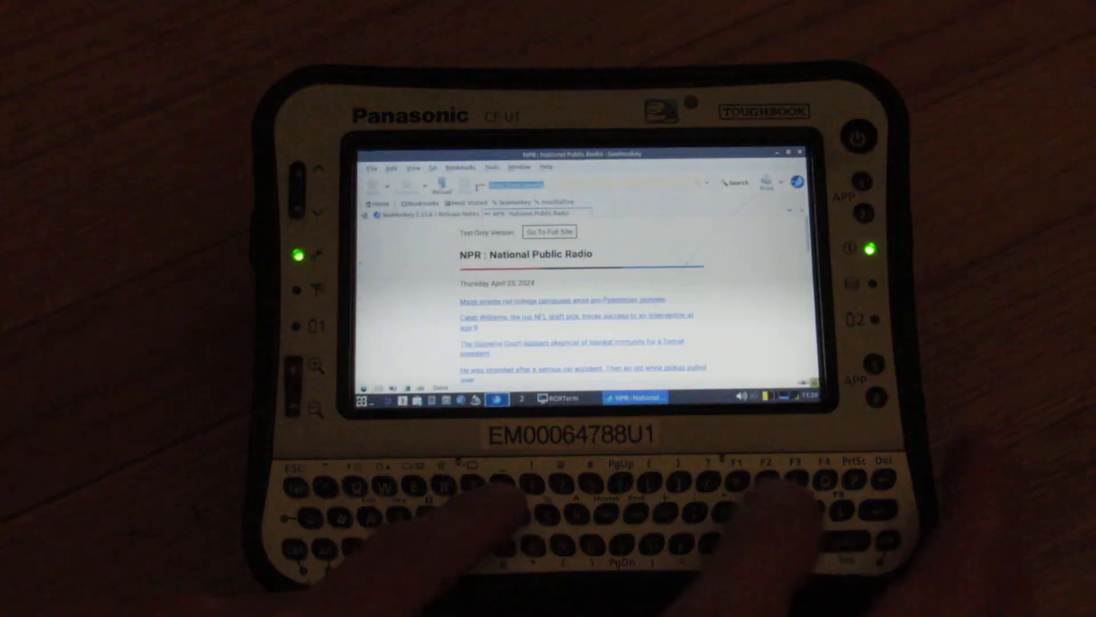
# Load google.com and search Google for 'frogfind'.
pyautogui.write('googl')
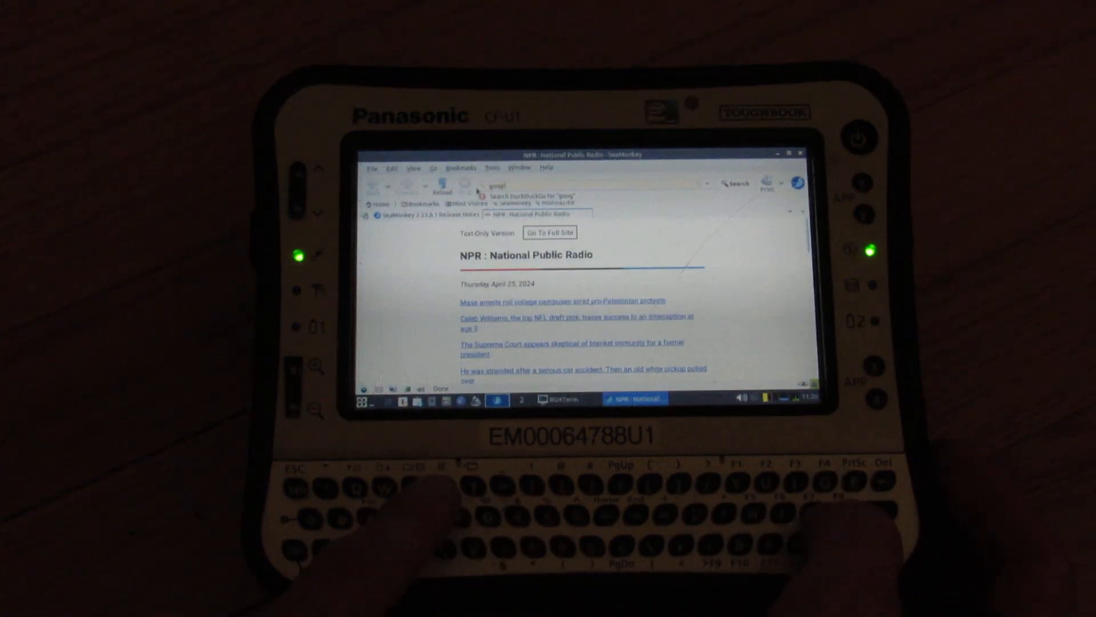
pyautogui.write('google.com/?gws_rd=ssl')
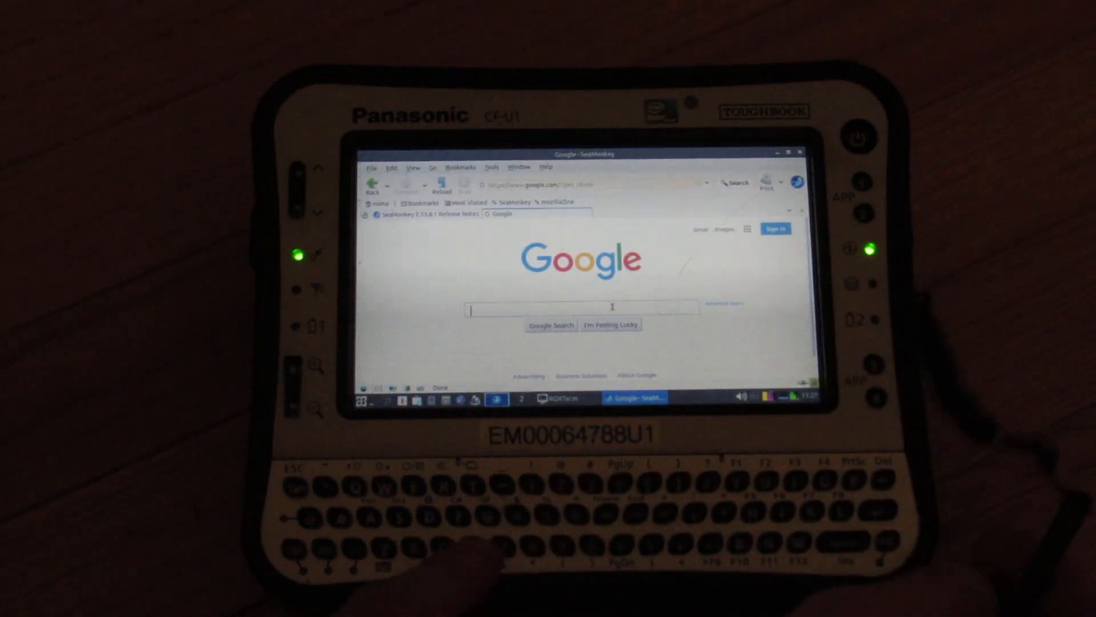
pyautogui.write('frog')
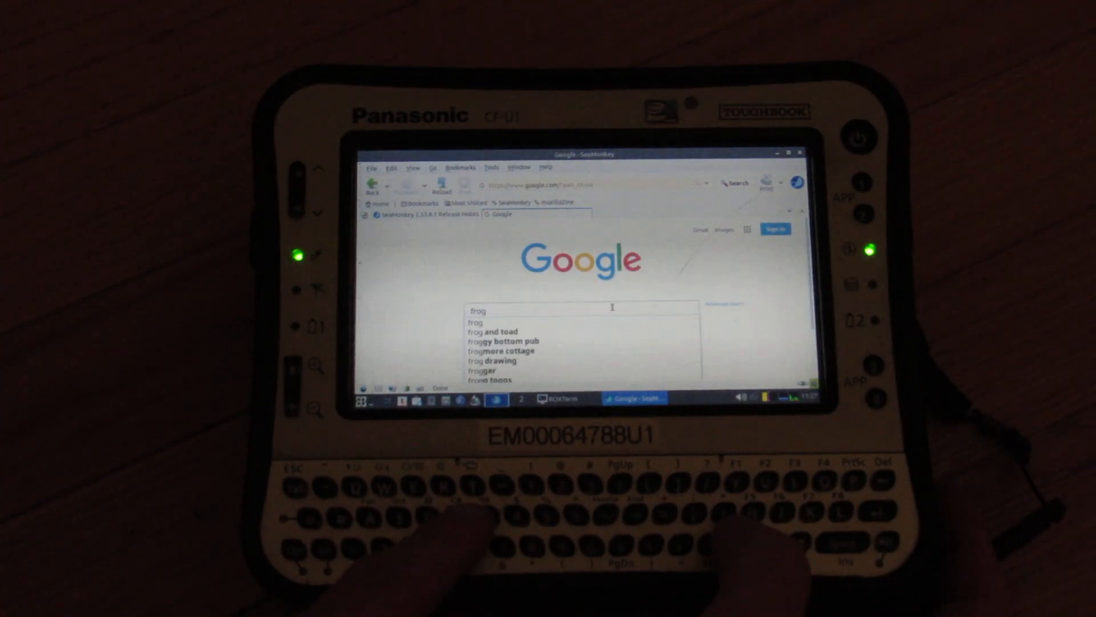
pyautogui.write('f')
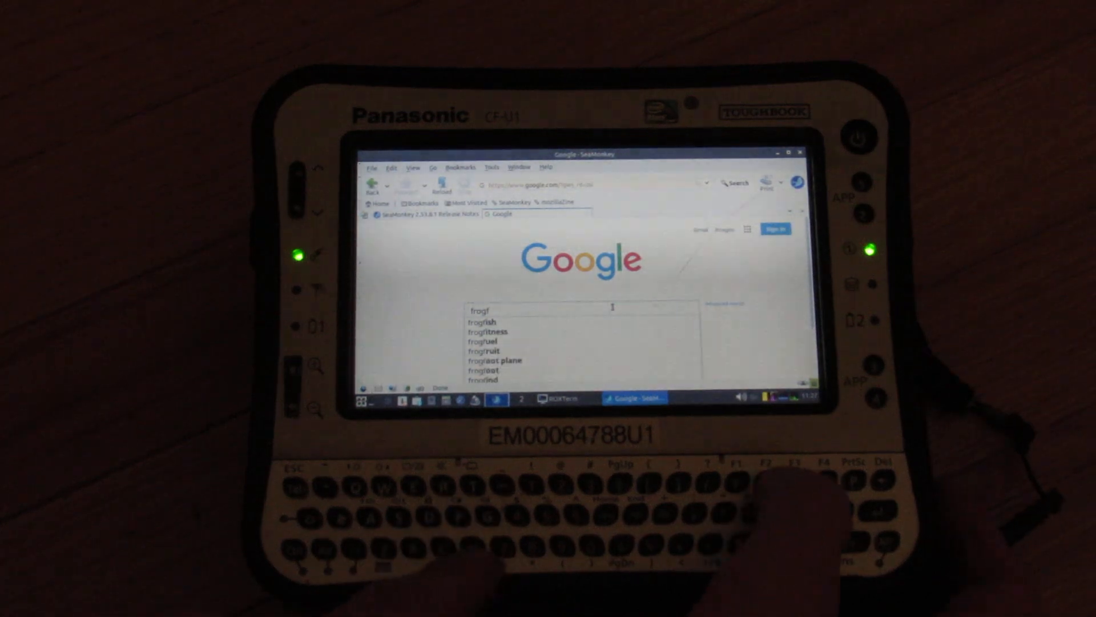
pyautogui.write('ind')
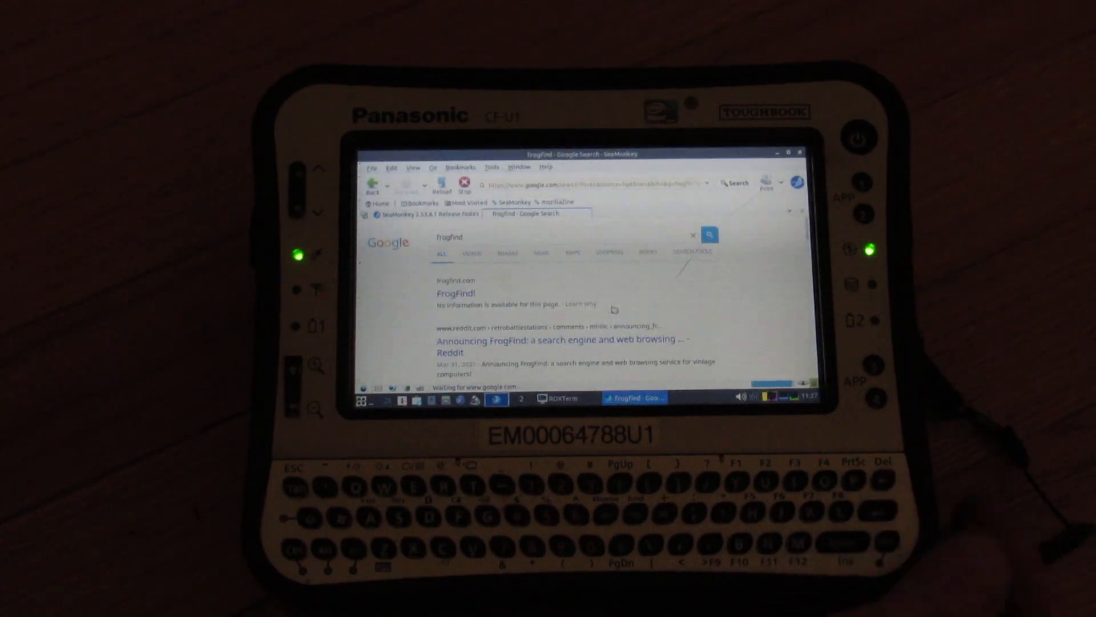
# Open the FrogFind! result and permanently add a security exception for frogfind.com.
pyautogui.click(456, 294)
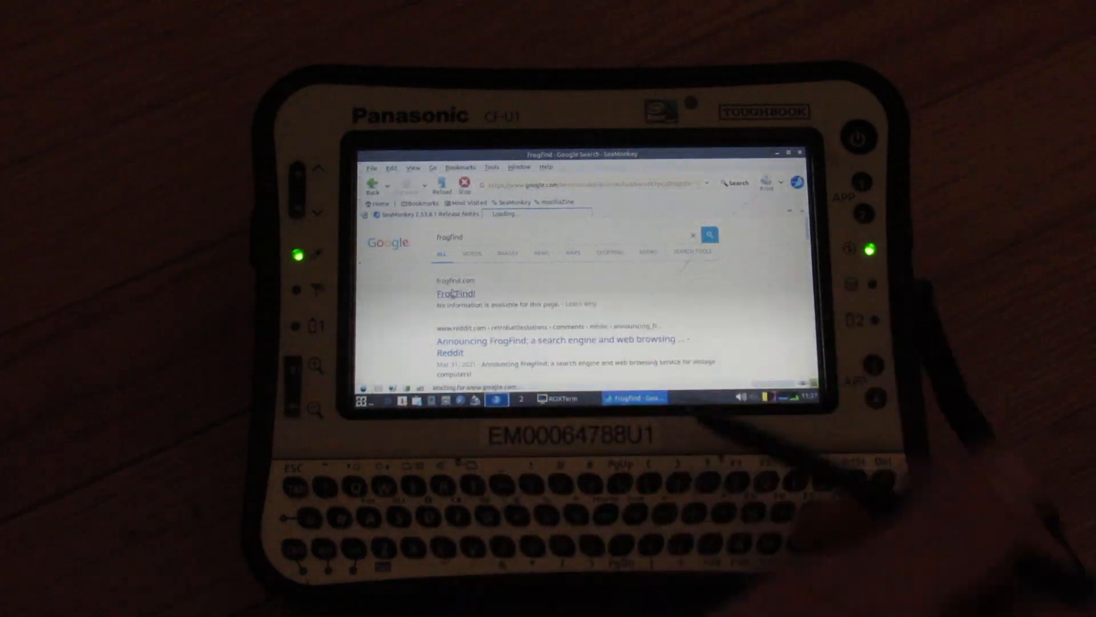
pyautogui.click(454, 293)
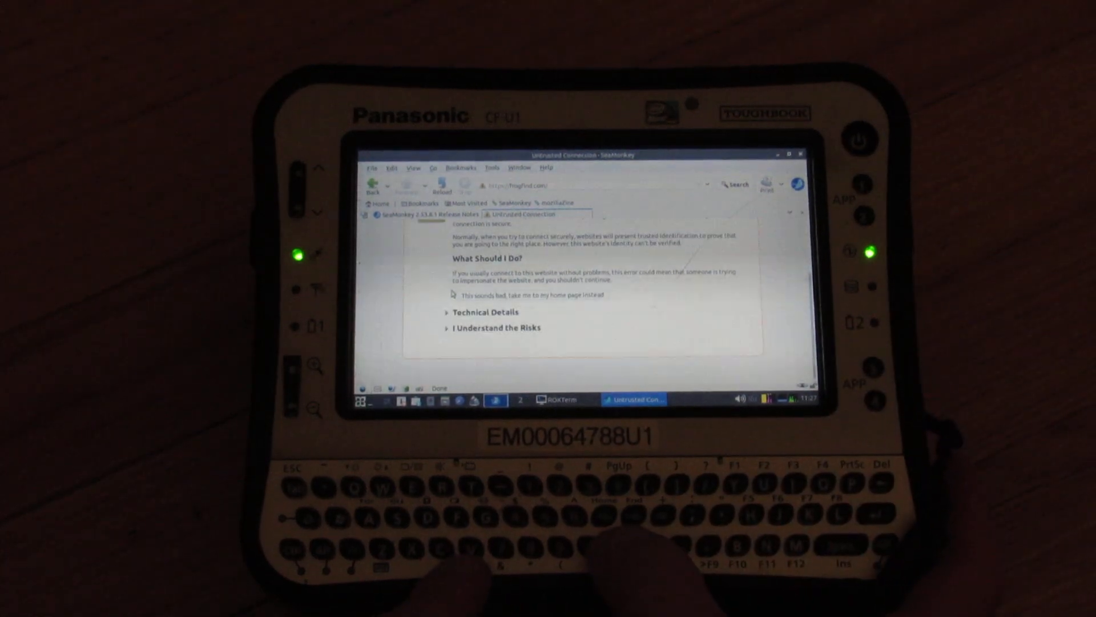
pyautogui.click(492, 327)
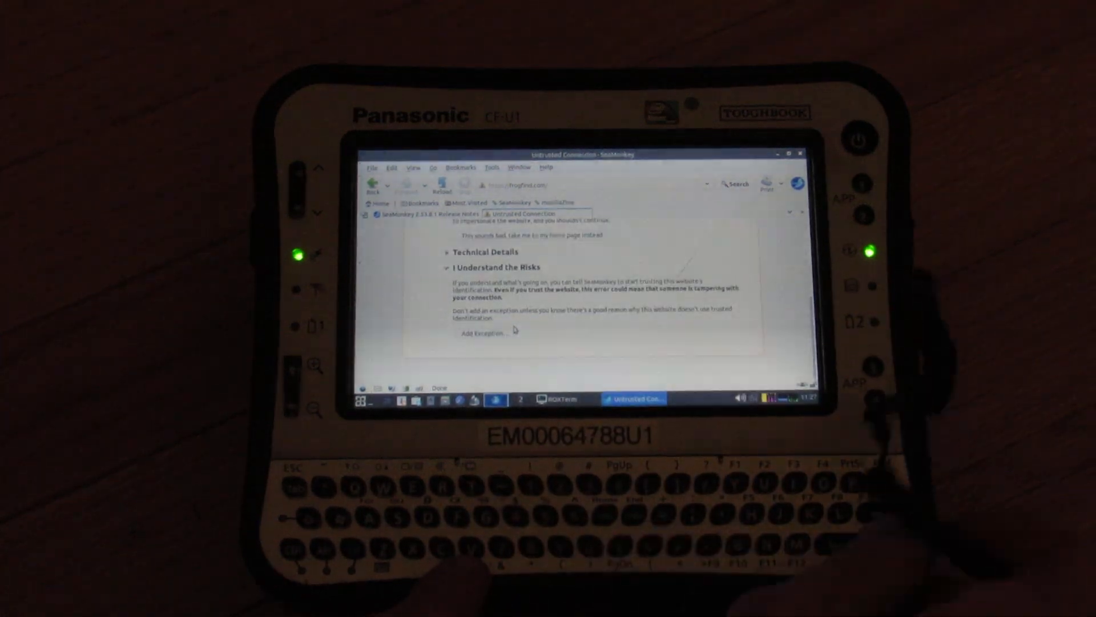
pyautogui.click(481, 333)
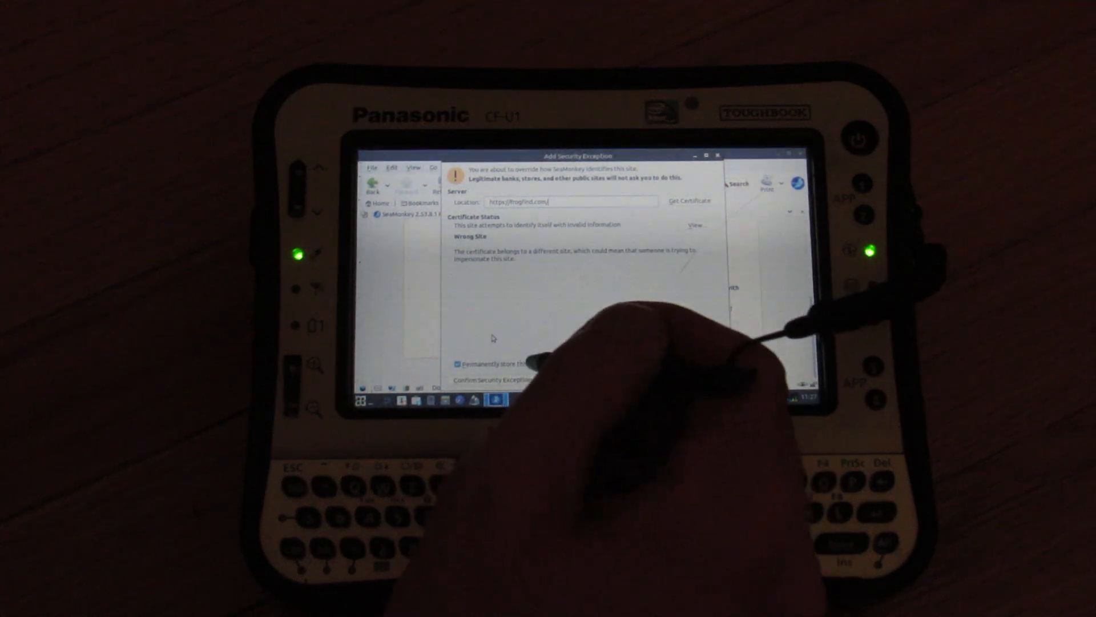
pyautogui.click(489, 379)
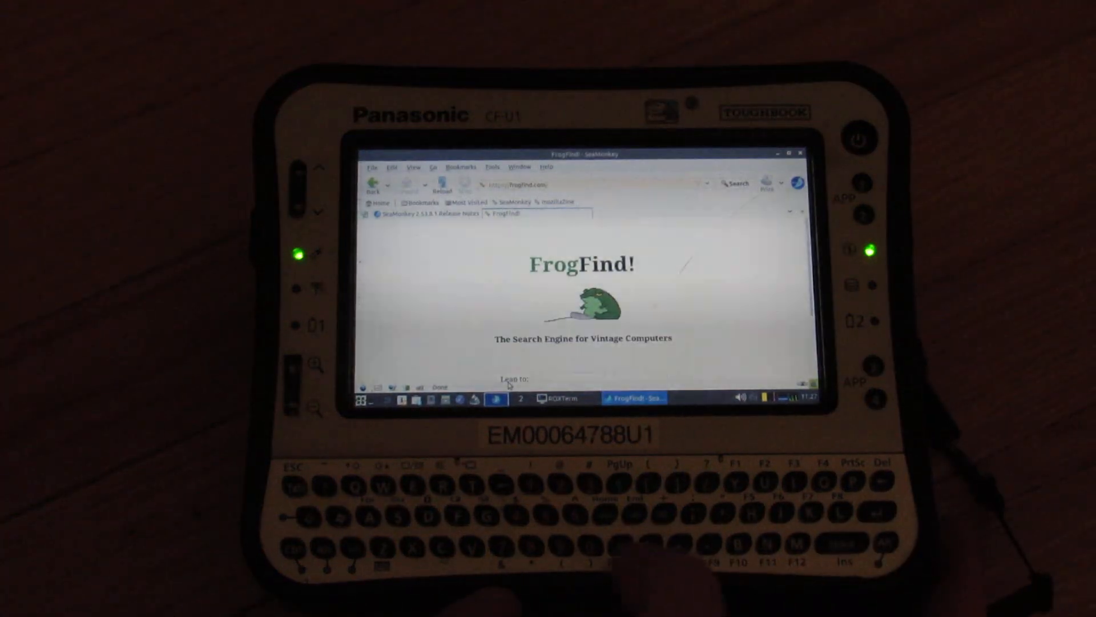
# Scroll down the FrogFind page to reveal the 'Leap to:' search box and credits.
pyautogui.scroll(-3)
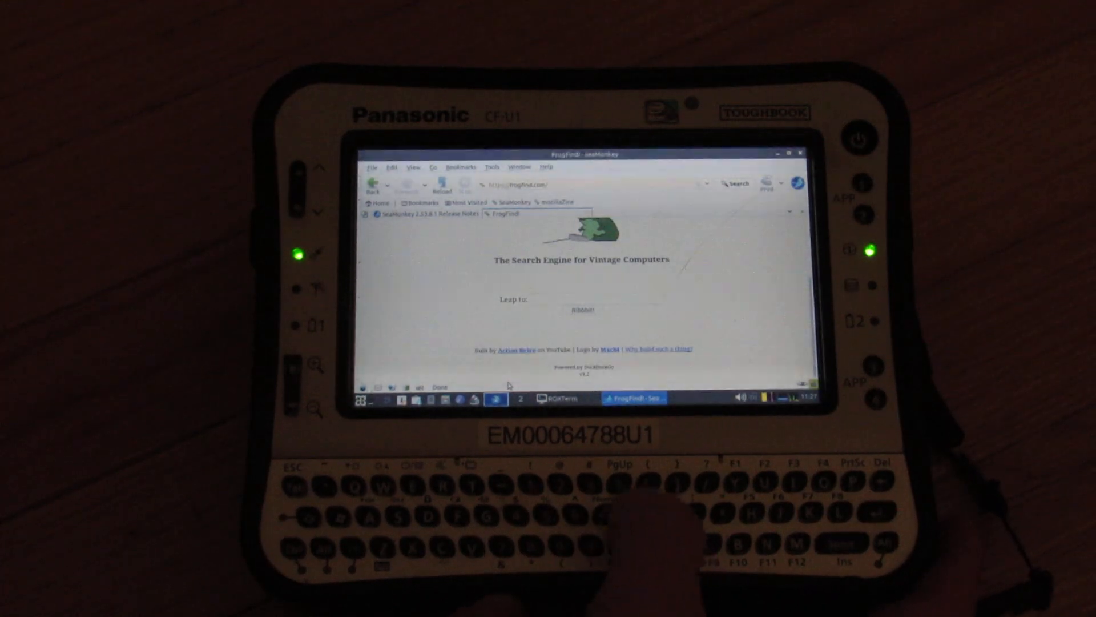